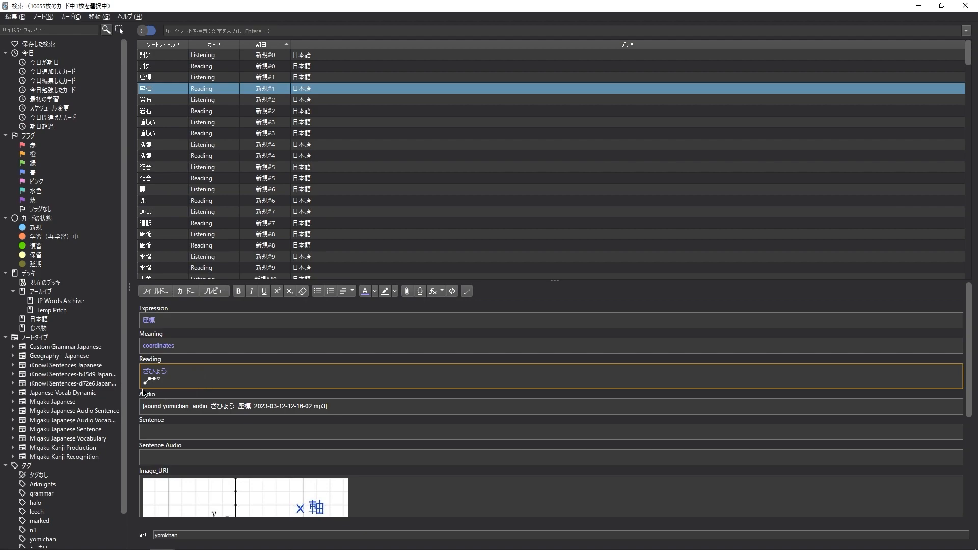
{"action": "mouse_move", "coordinate": [269, 460]}
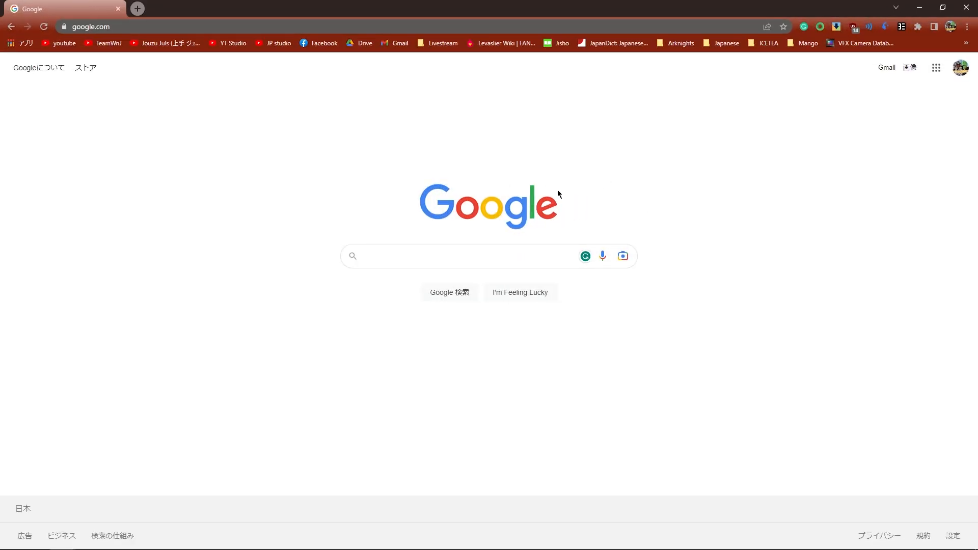
{"action": "mouse_move", "coordinate": [515, 182]}
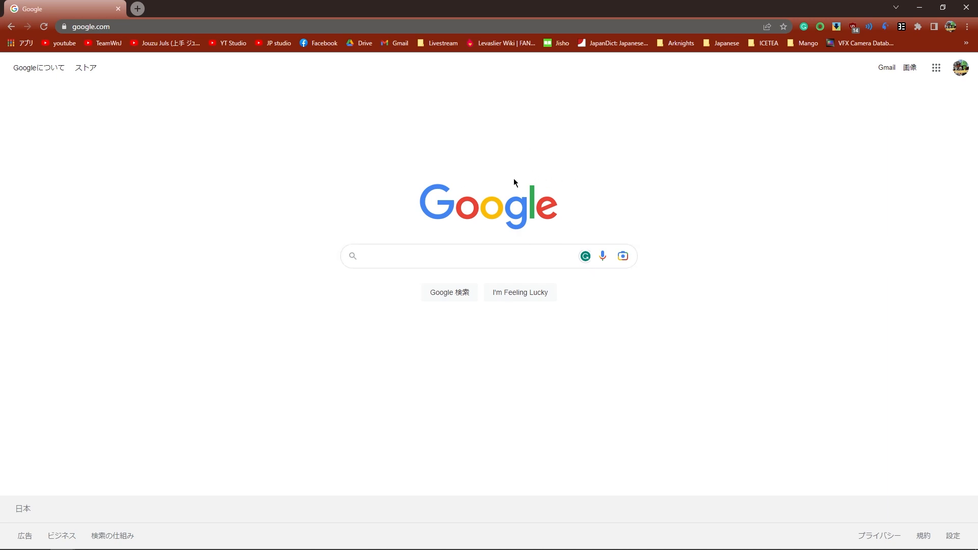
{"action": "mouse_move", "coordinate": [615, 156]}
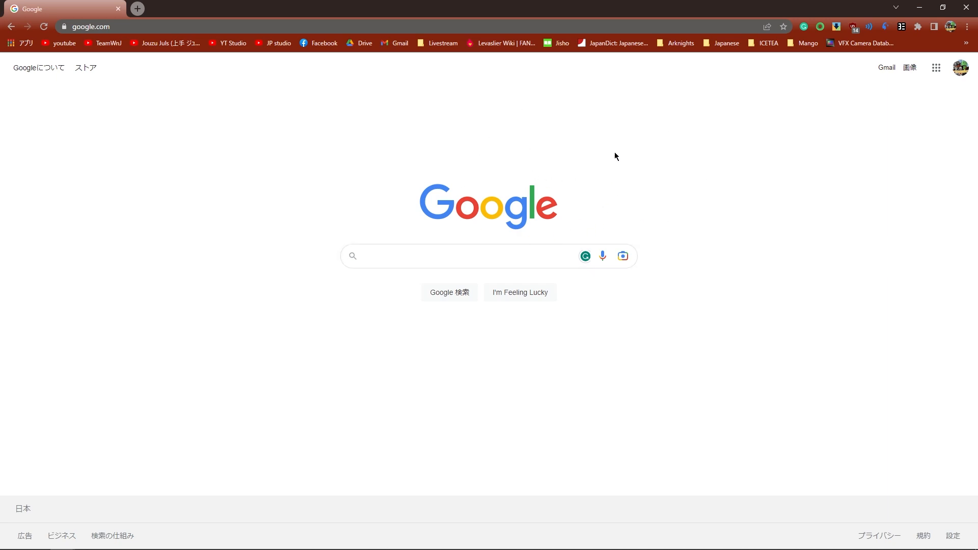
{"action": "mouse_move", "coordinate": [911, 79]}
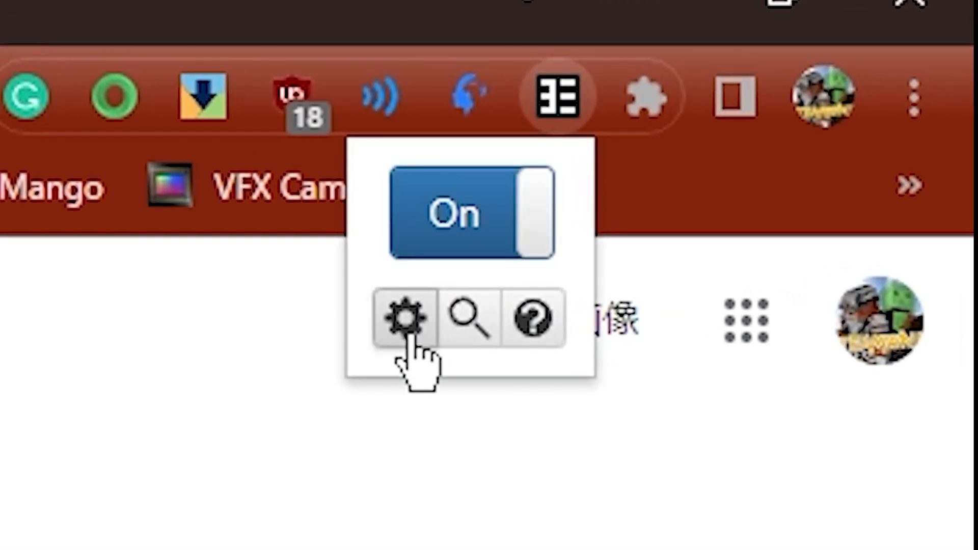
Go to the Anki integration section of Yomichan's settings.
{"action": "left_click", "coordinate": [404, 318]}
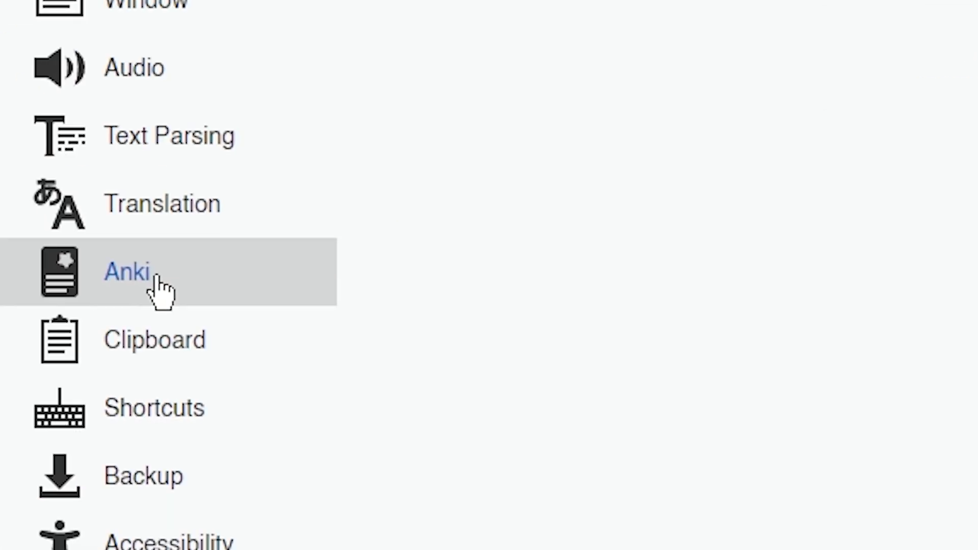
{"action": "left_click", "coordinate": [126, 271]}
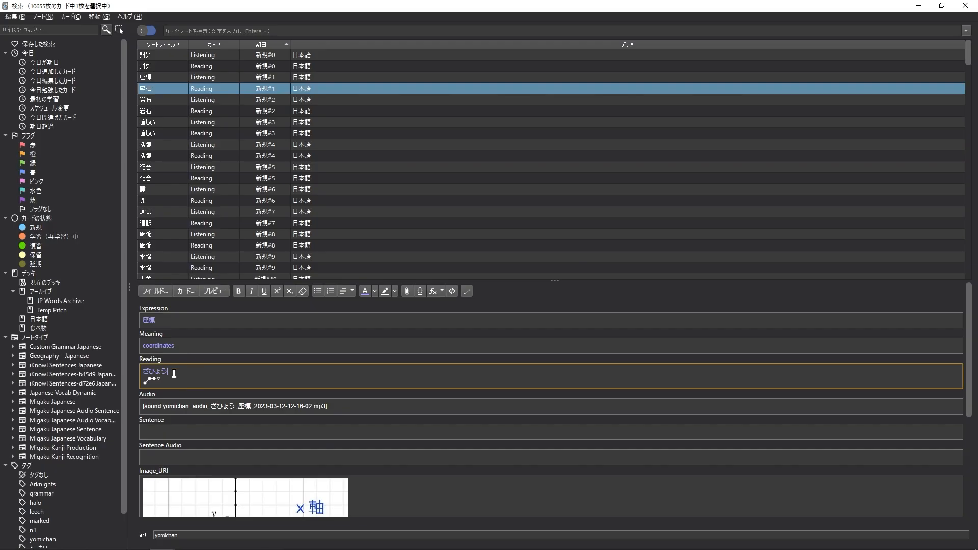
{"action": "mouse_move", "coordinate": [451, 292]}
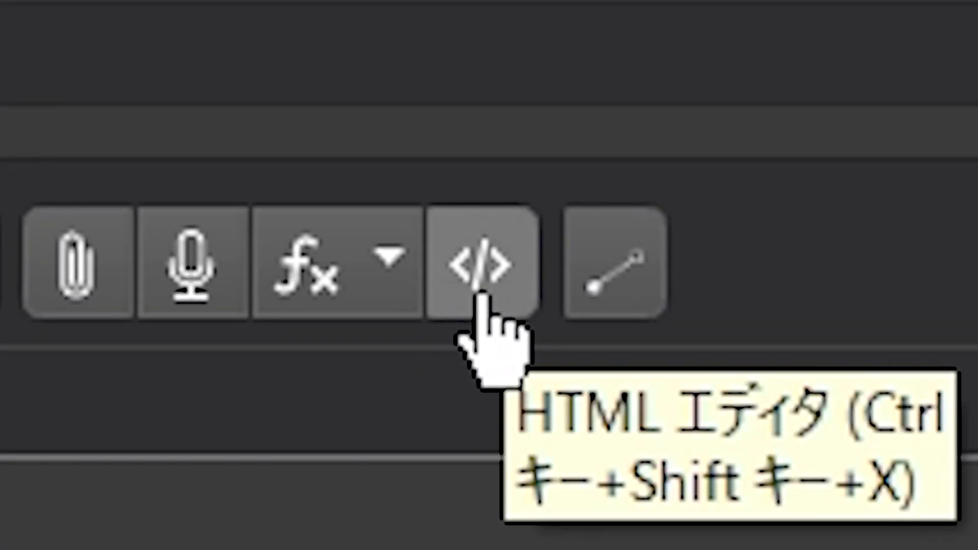
{"action": "left_click", "coordinate": [451, 291]}
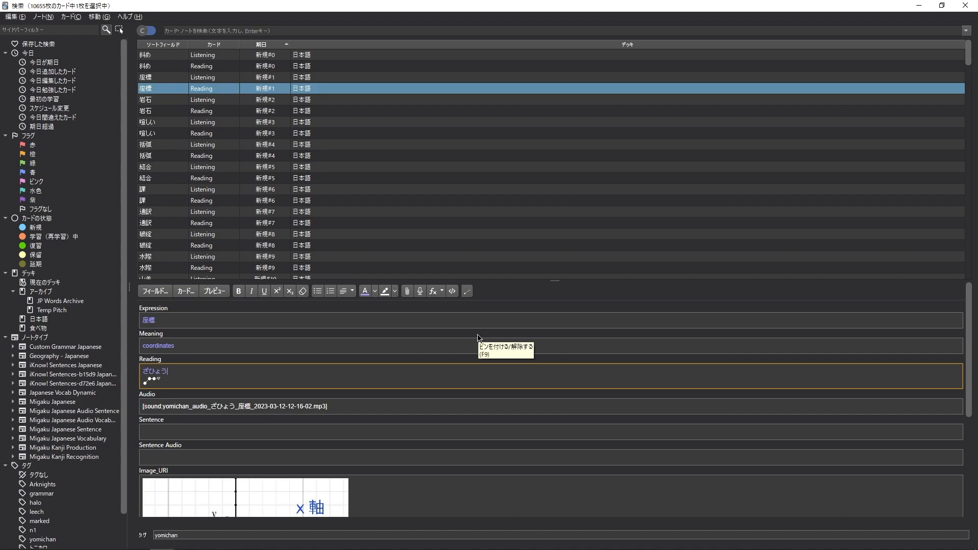
{"action": "mouse_move", "coordinate": [478, 339]}
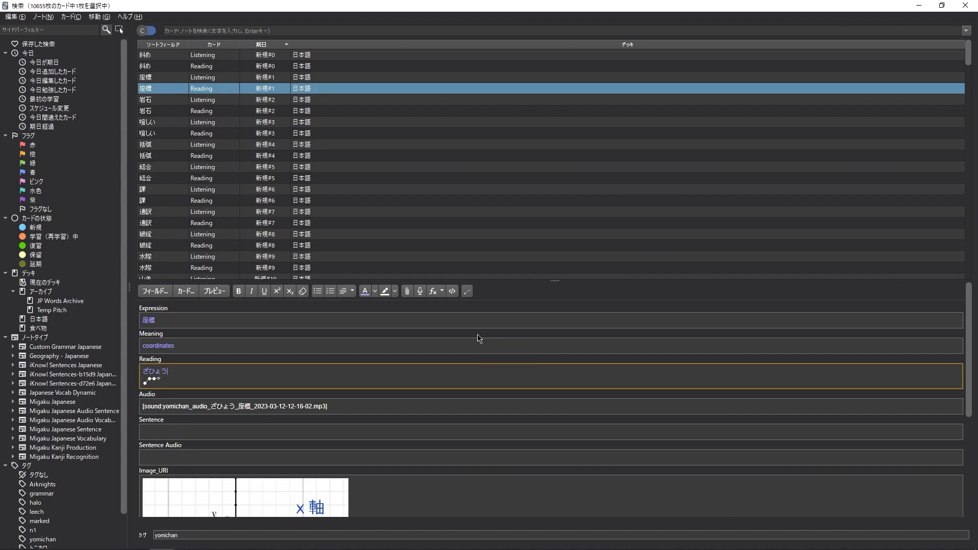